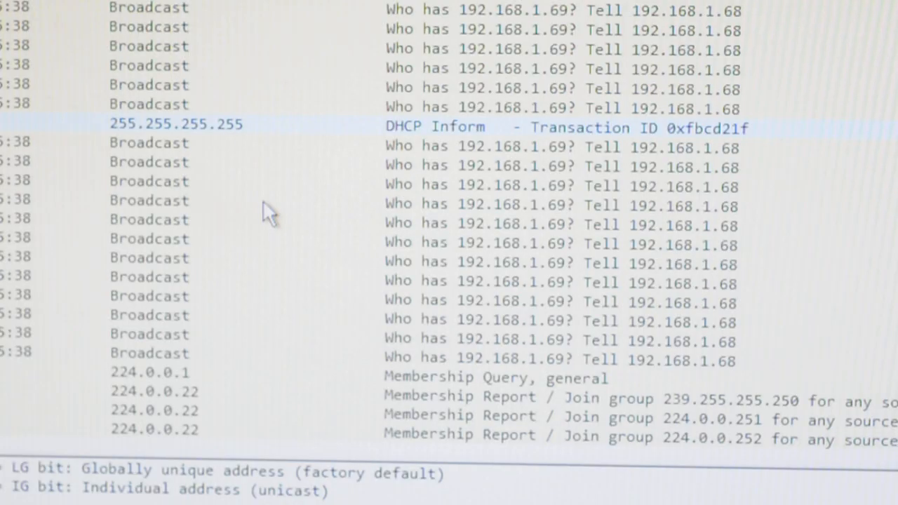
Inspect the ARP request for 192.168.1.254 and the two-block TFTP read of program.bin from 46.208.172.4
scroll(down, 3)
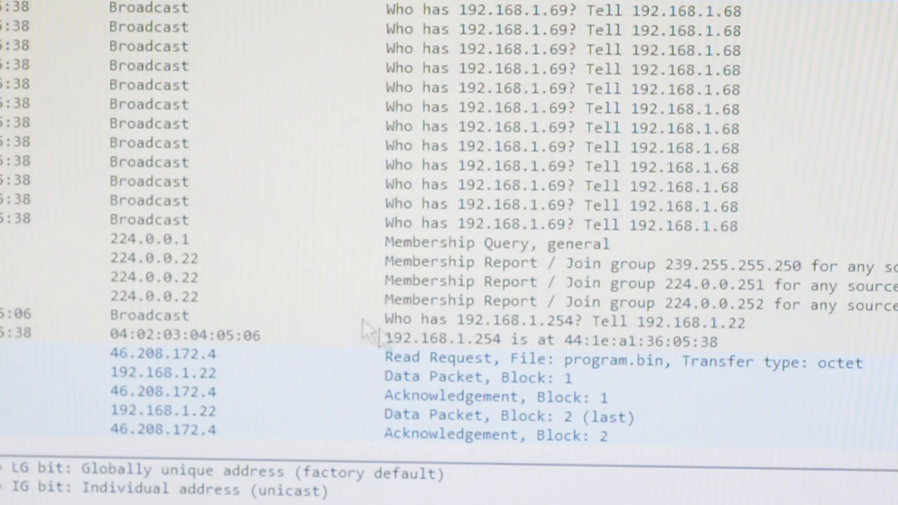
click(231, 315)
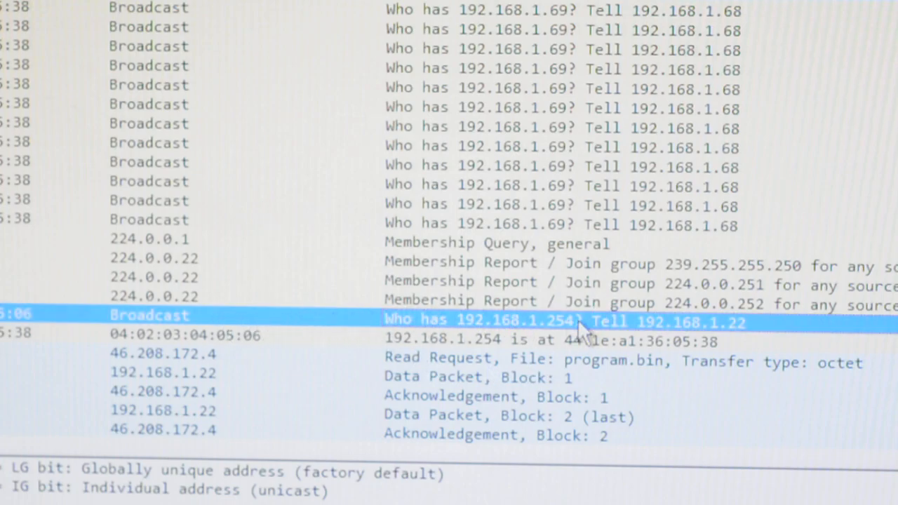
scroll(down, 3)
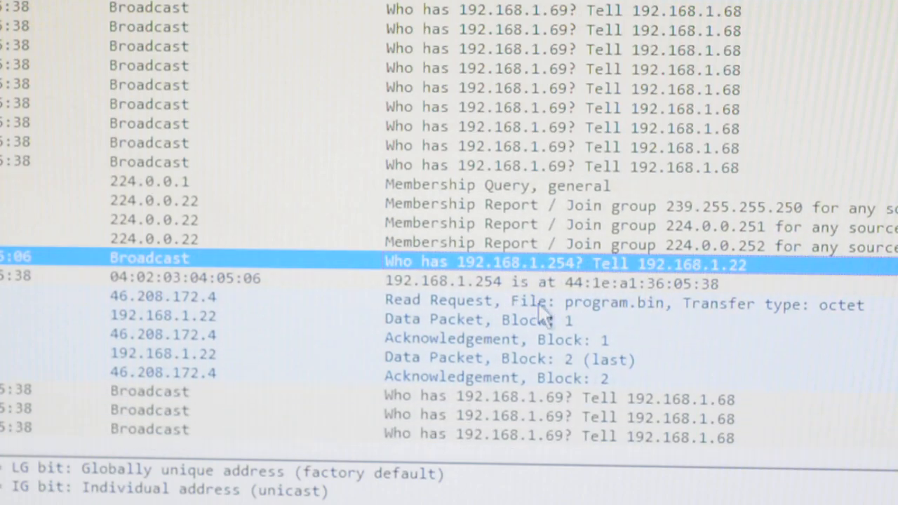
mouse_move(799, 351)
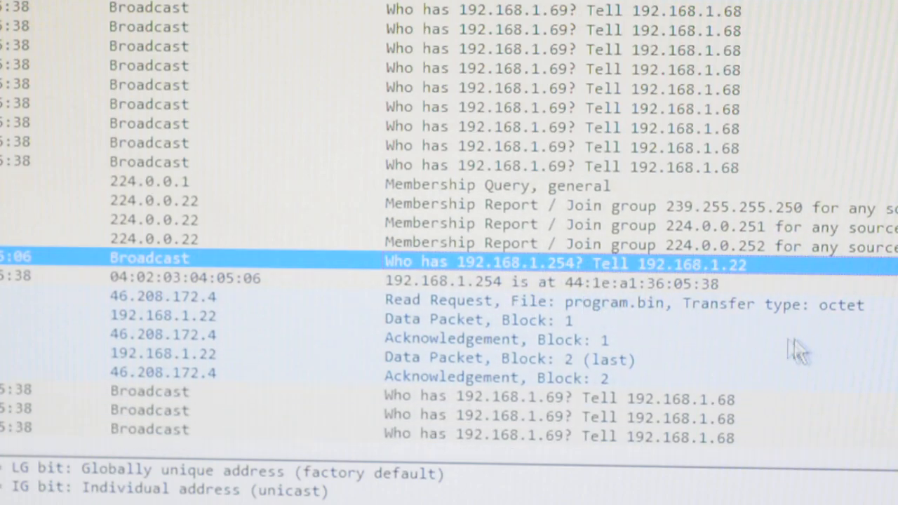
mouse_move(743, 382)
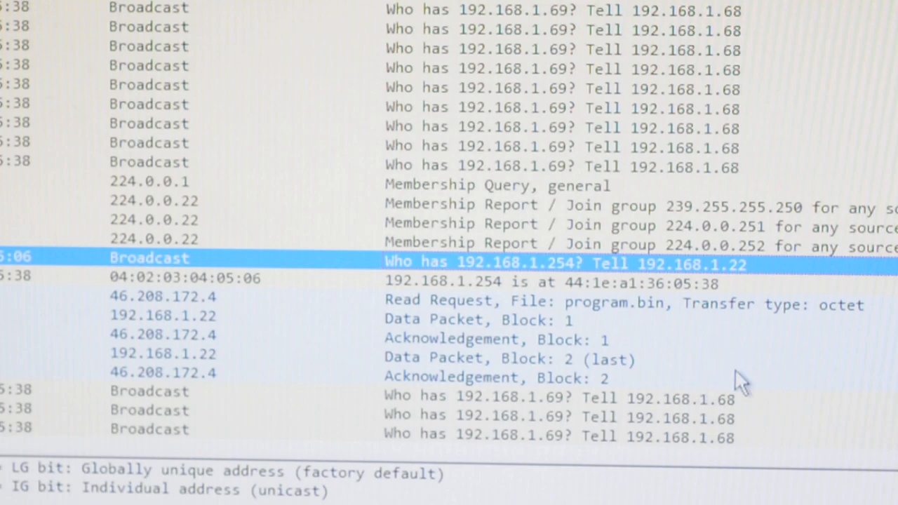
mouse_move(891, 410)
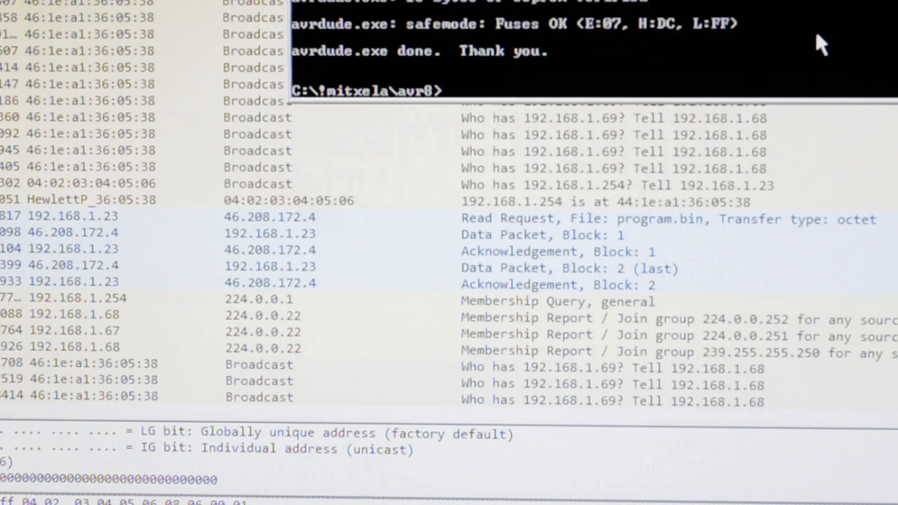
Scroll the Command Prompt to confirm avrdude finished with fuses OK
scroll(down, 3)
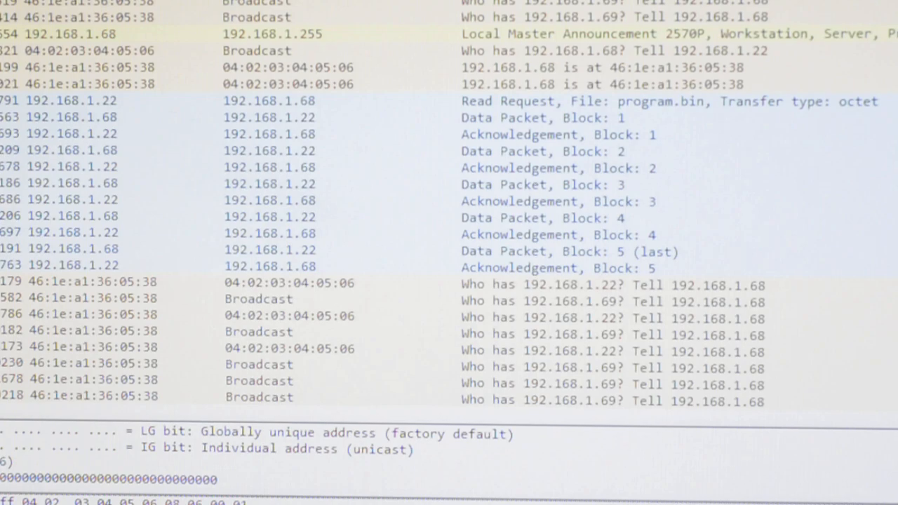
Scroll the packet list through the five-block TFTP read from 192.168.1.68 and the ARP requests after it
scroll(down, 3)
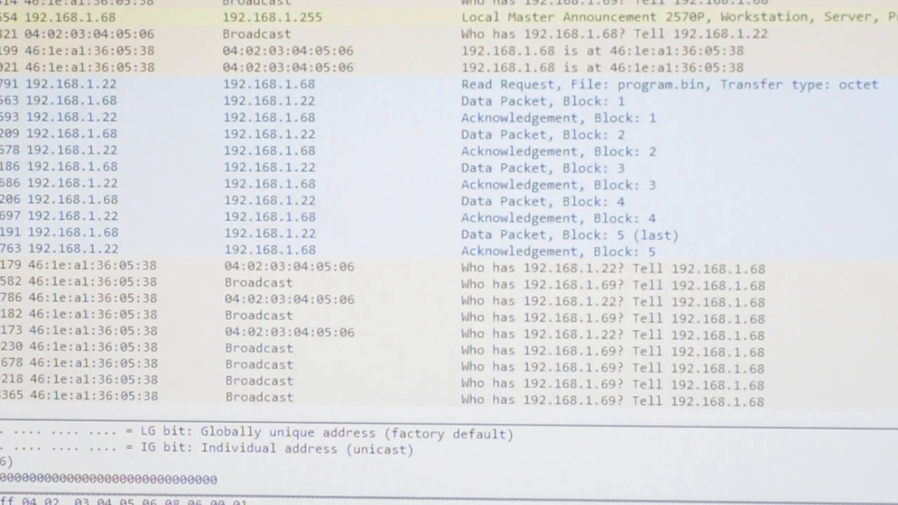
scroll(down, 3)
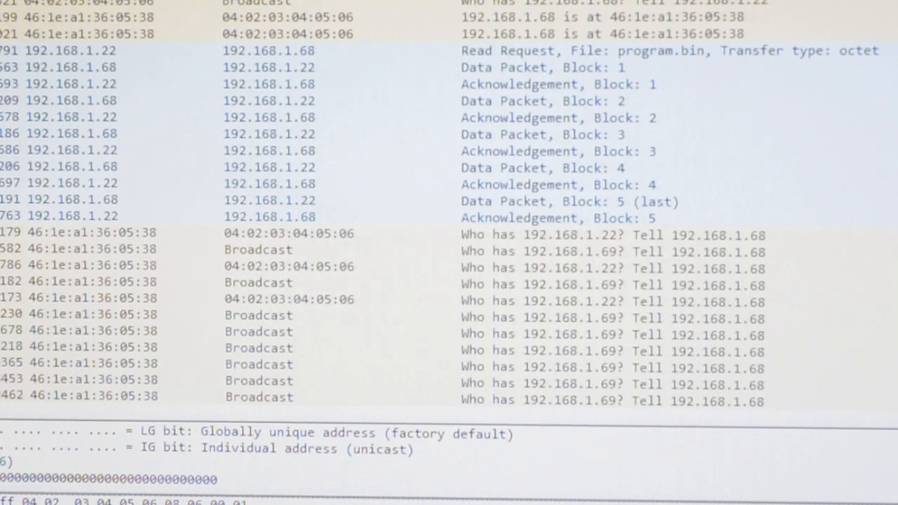